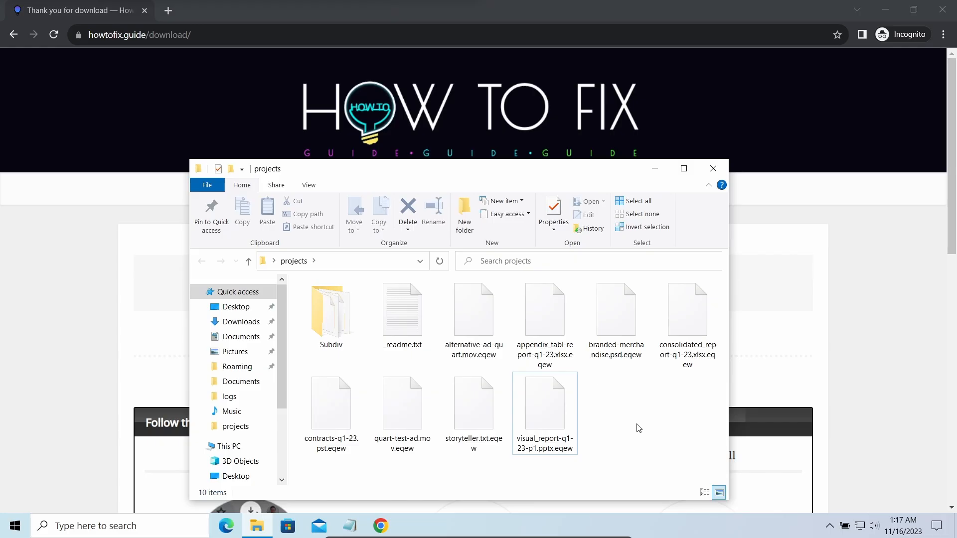
# Inspect the .eqew-encrypted files in the projects folder, then close File Explorer
pyautogui.doubleClick(402, 310)
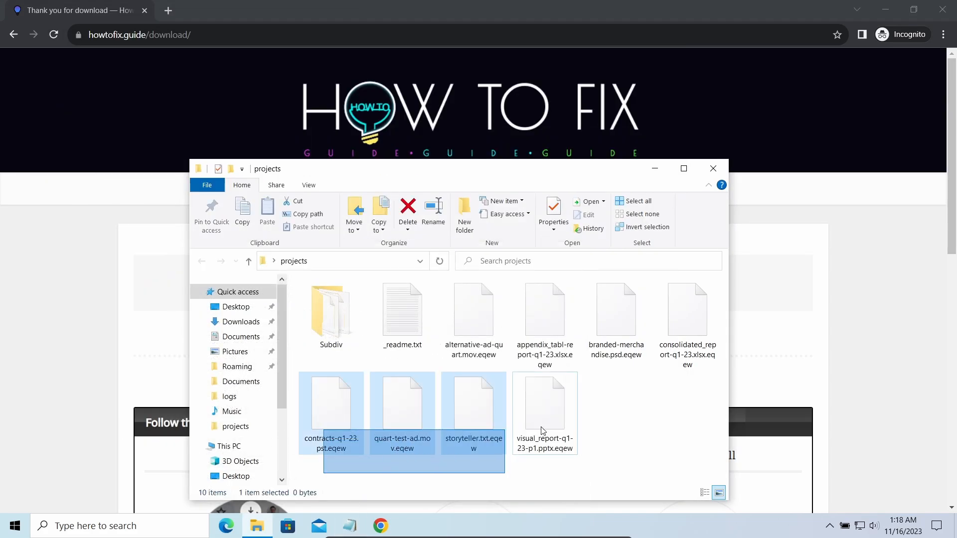
pyautogui.click(544, 403)
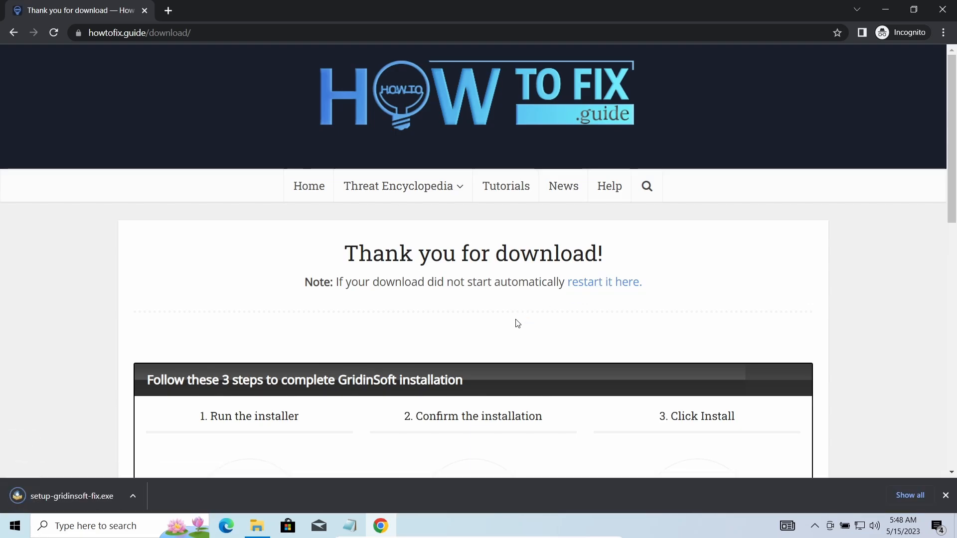
# Run setup-gridinsoft-fix.exe and approve the User Account Control prompt to install
pyautogui.click(71, 496)
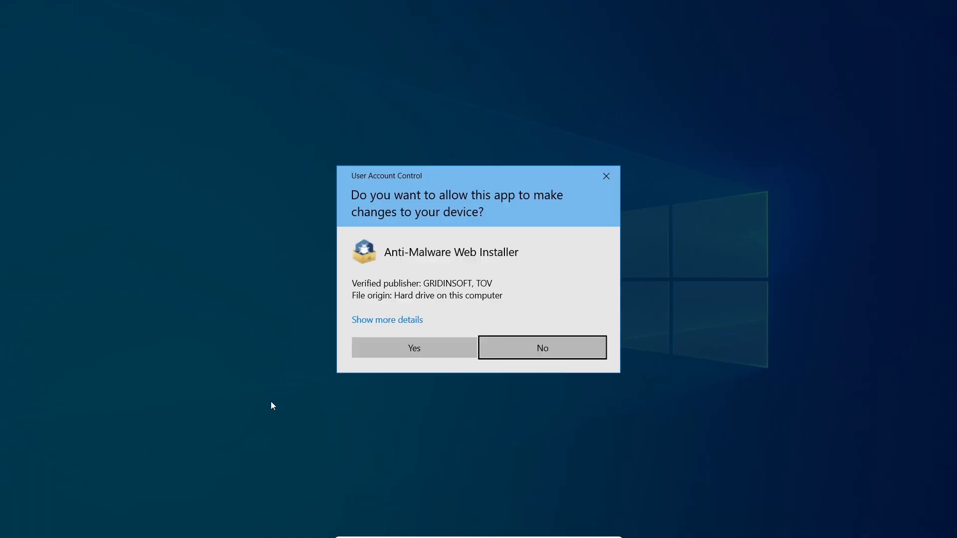
pyautogui.click(413, 348)
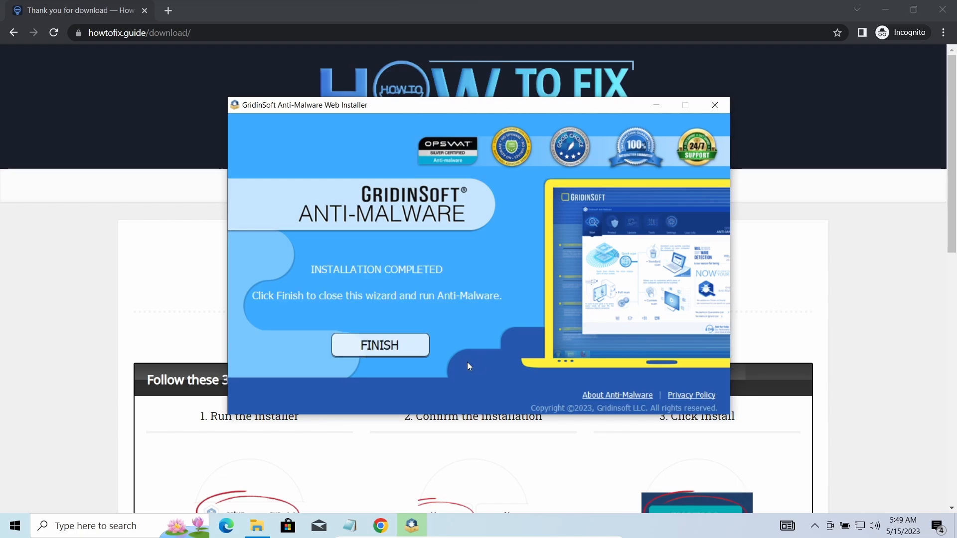
# Launch Anti-Malware from the installer and run a scan that finds 4 threats
pyautogui.click(380, 346)
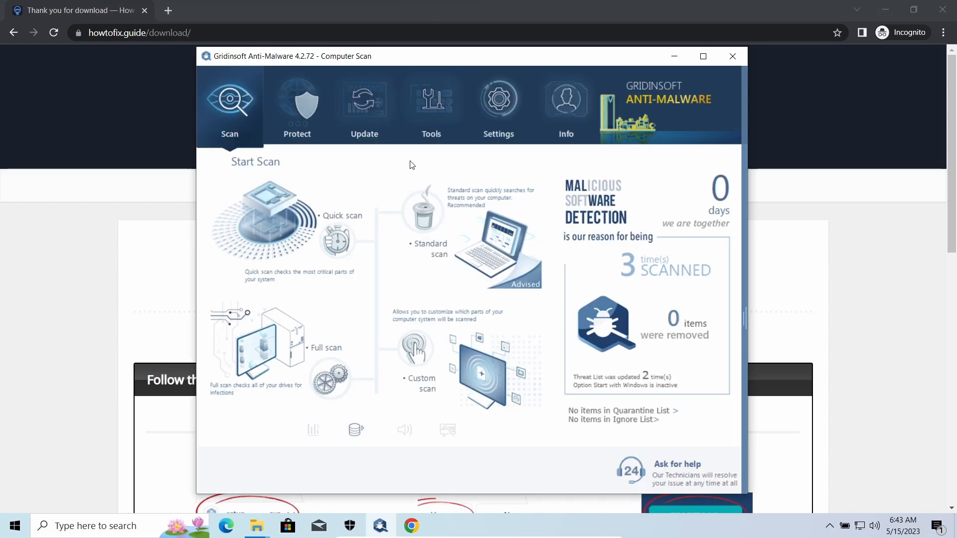
pyautogui.moveTo(293, 212)
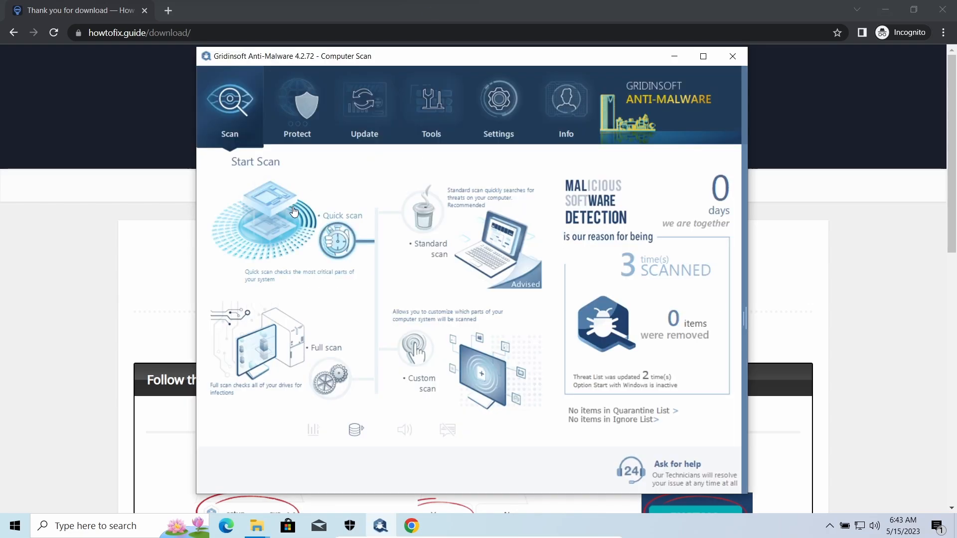
pyautogui.click(326, 348)
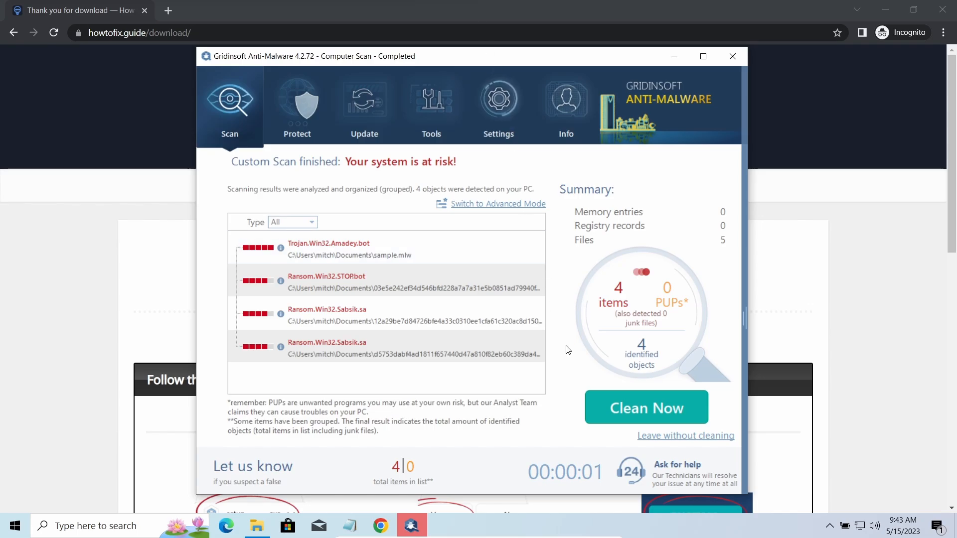
# Clean the 4 detected threats, then close the summary and confirm with OK
pyautogui.click(644, 408)
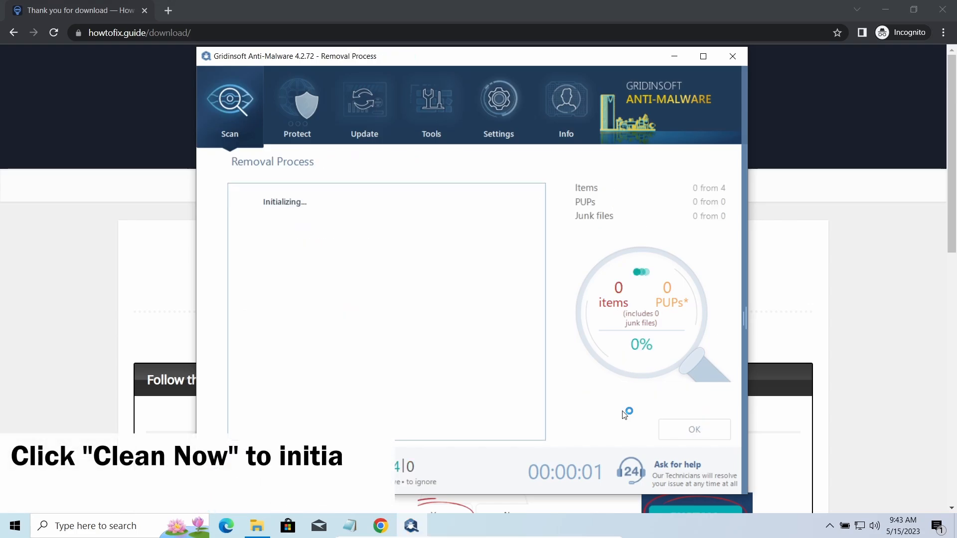
pyautogui.moveTo(552, 294)
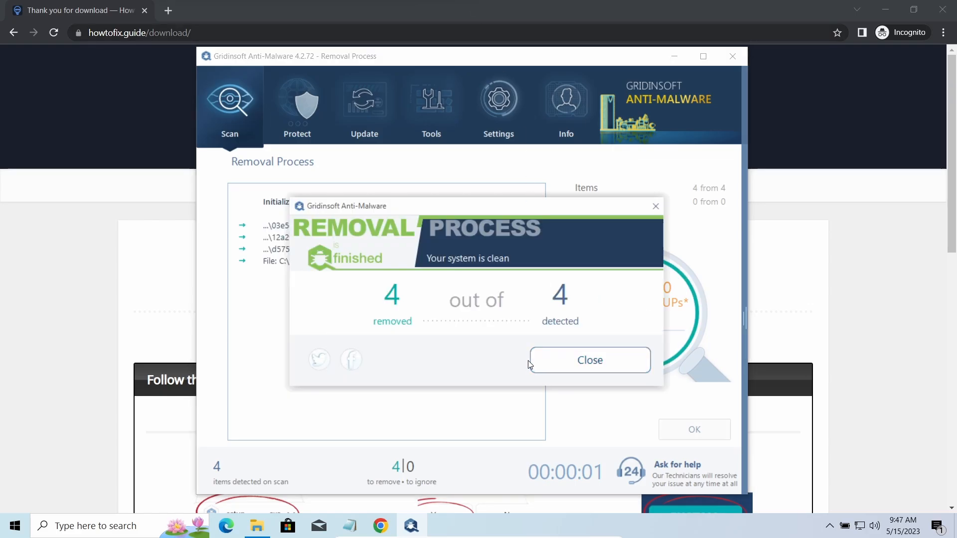
pyautogui.click(588, 360)
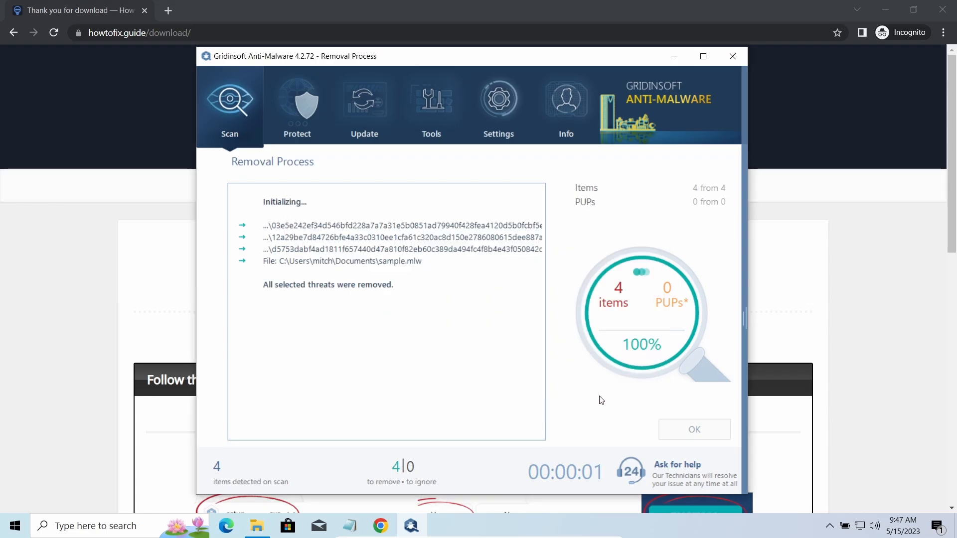
pyautogui.click(694, 430)
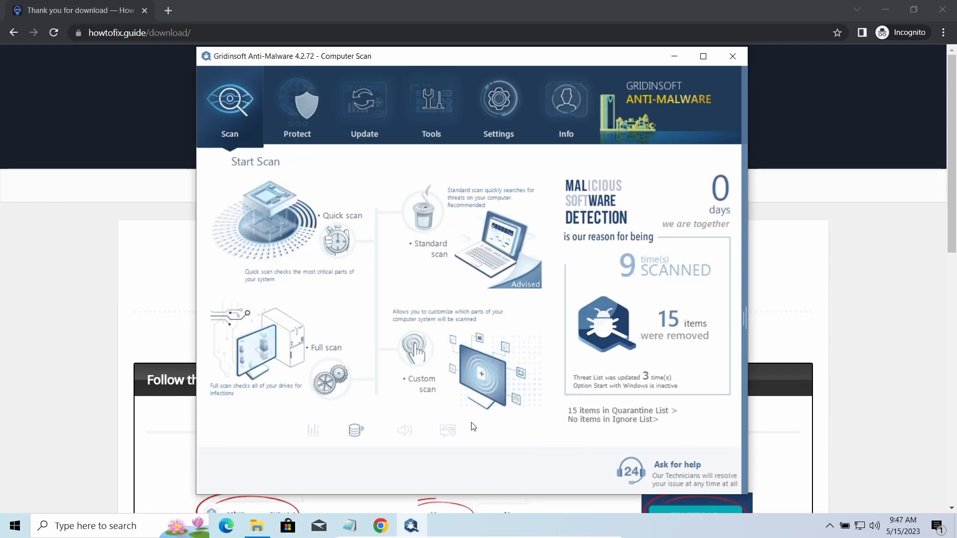
pyautogui.moveTo(414, 350)
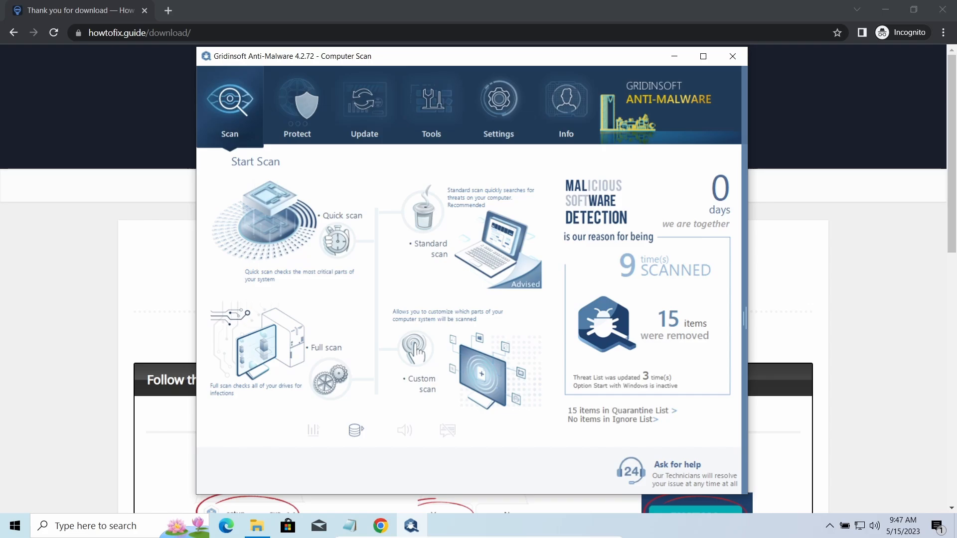